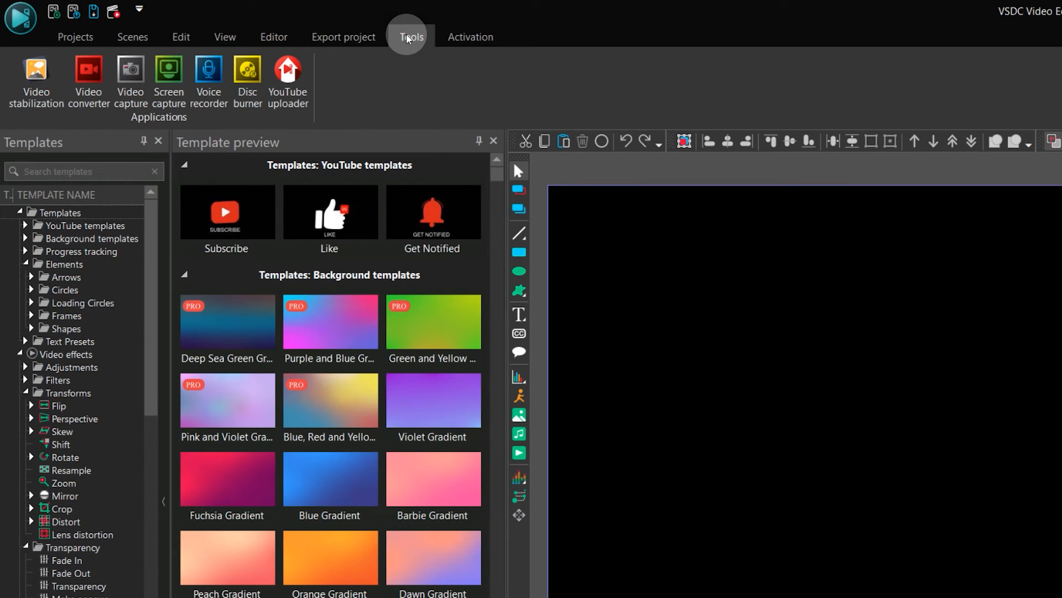
{"action": "mouse_move", "coordinate": [36, 74]}
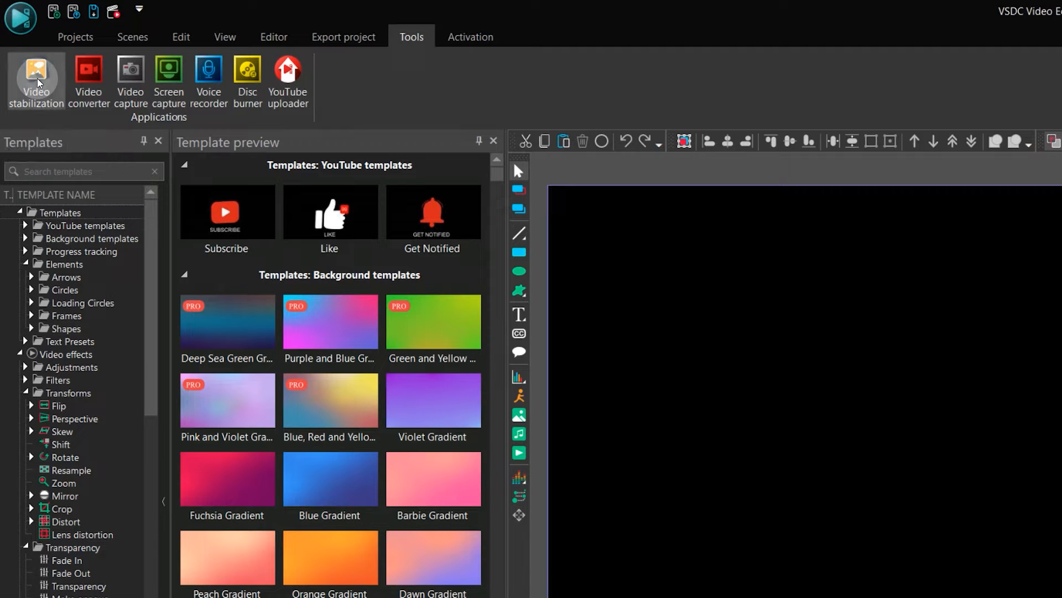
Launch Video stabilization from the Tools tab and maximize its window
{"action": "left_click", "coordinate": [36, 74]}
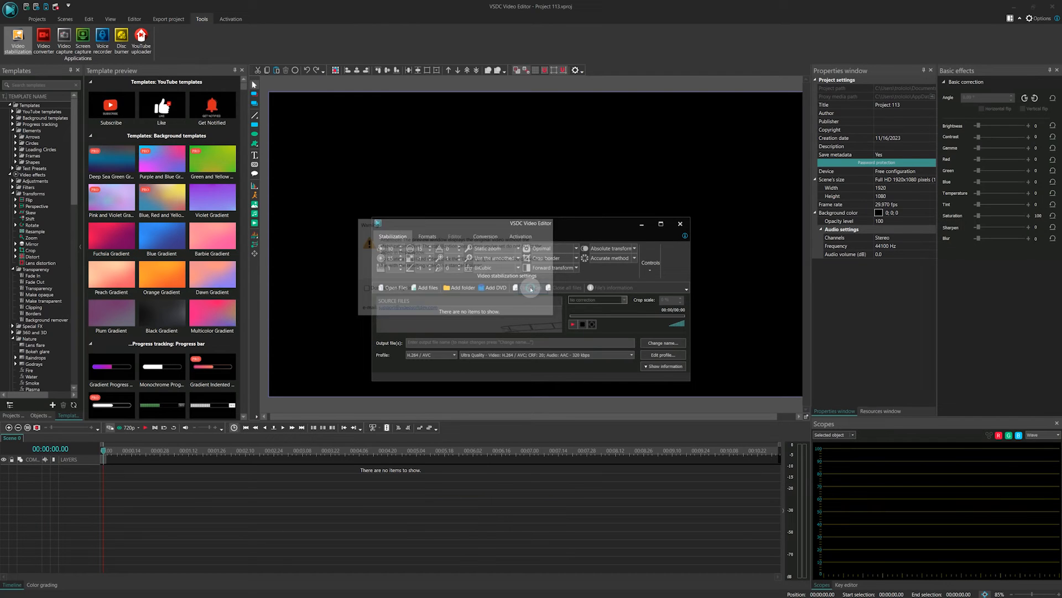
{"action": "left_click", "coordinate": [660, 224]}
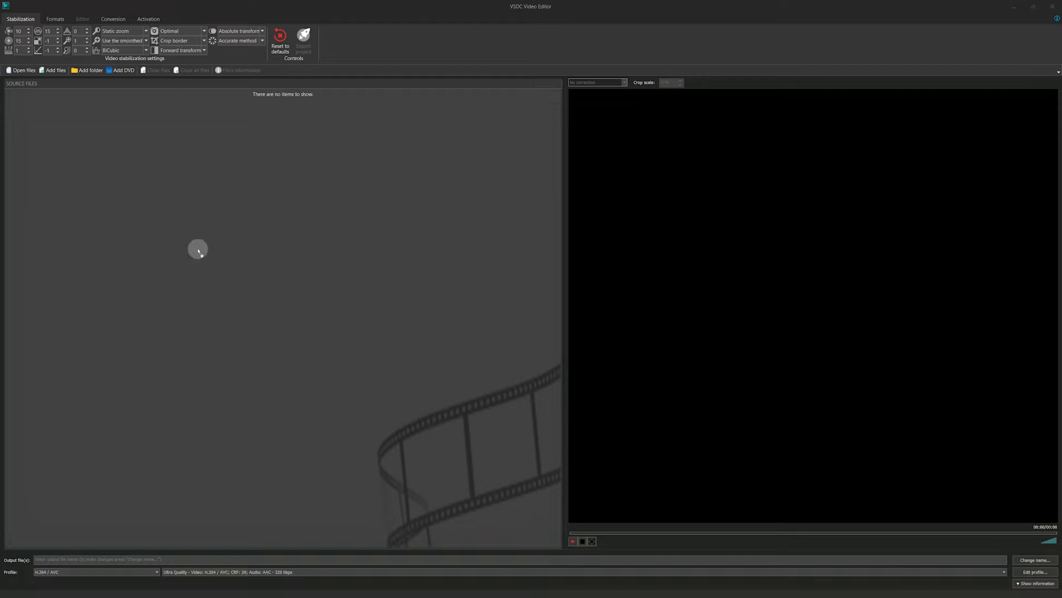
{"action": "left_click", "coordinate": [55, 70]}
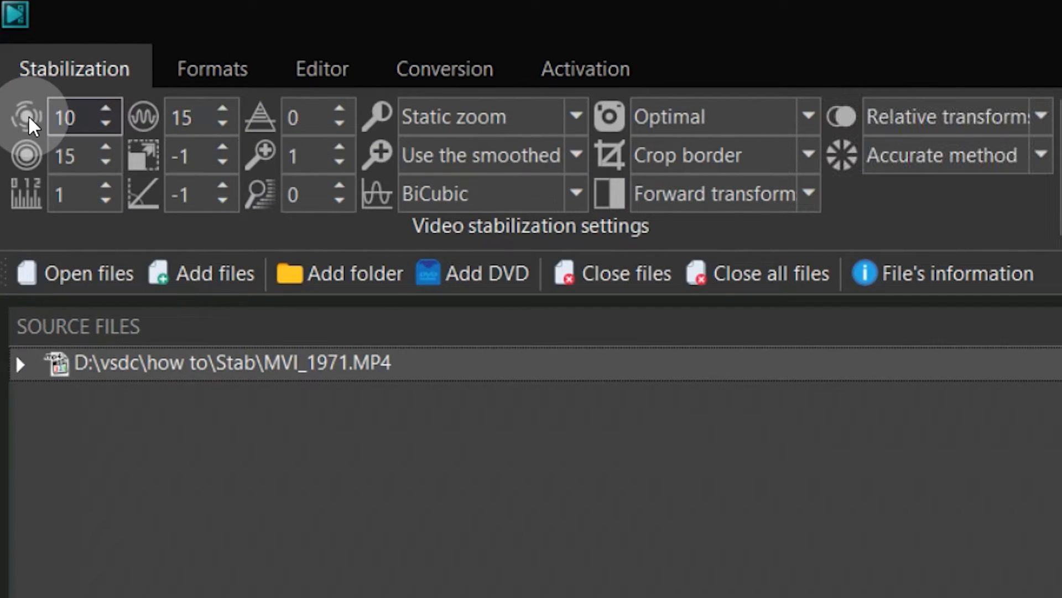
{"action": "mouse_move", "coordinate": [31, 118]}
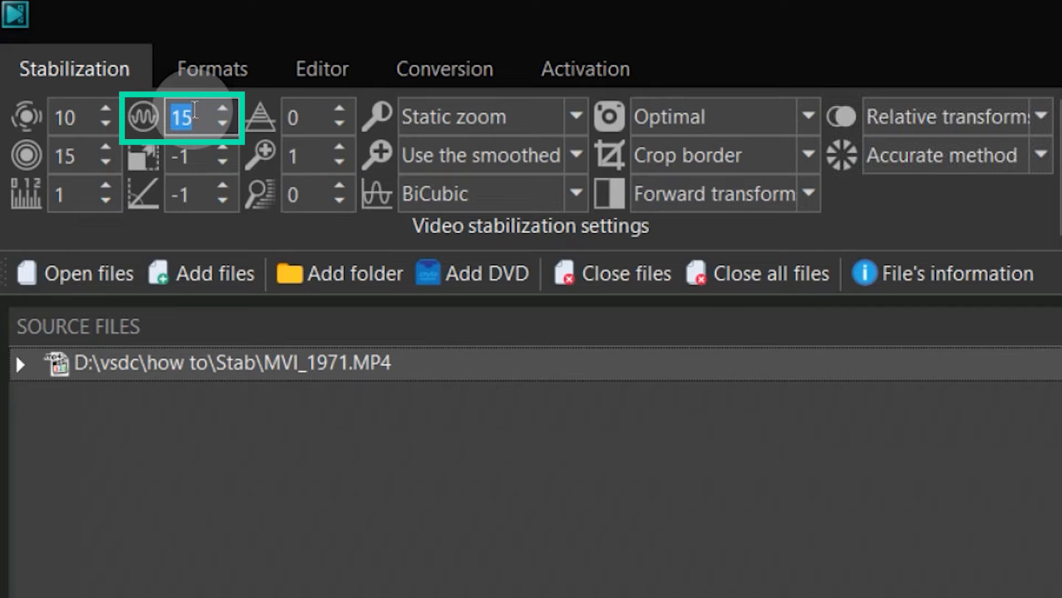
Set the smoothing value to 0 and the third-column parameter to 0.25
{"action": "type", "text": "0"}
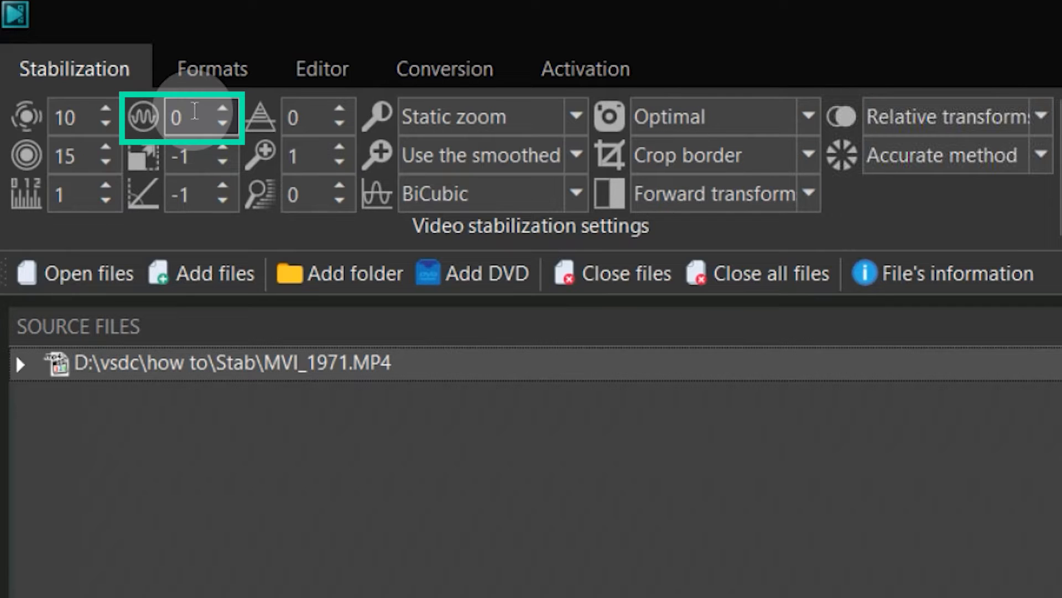
{"action": "mouse_move", "coordinate": [142, 116]}
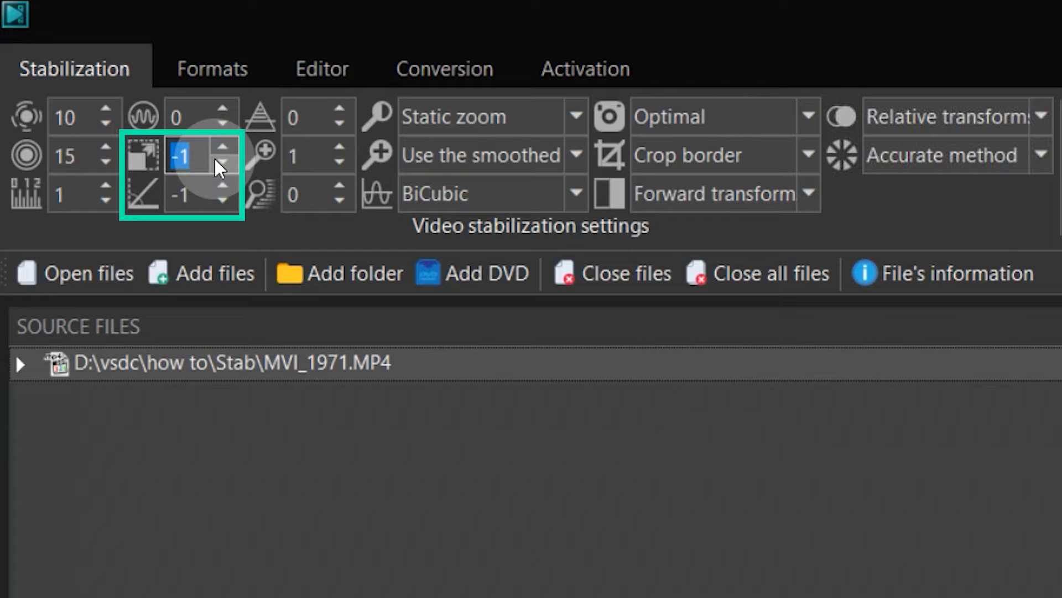
{"action": "mouse_move", "coordinate": [149, 203]}
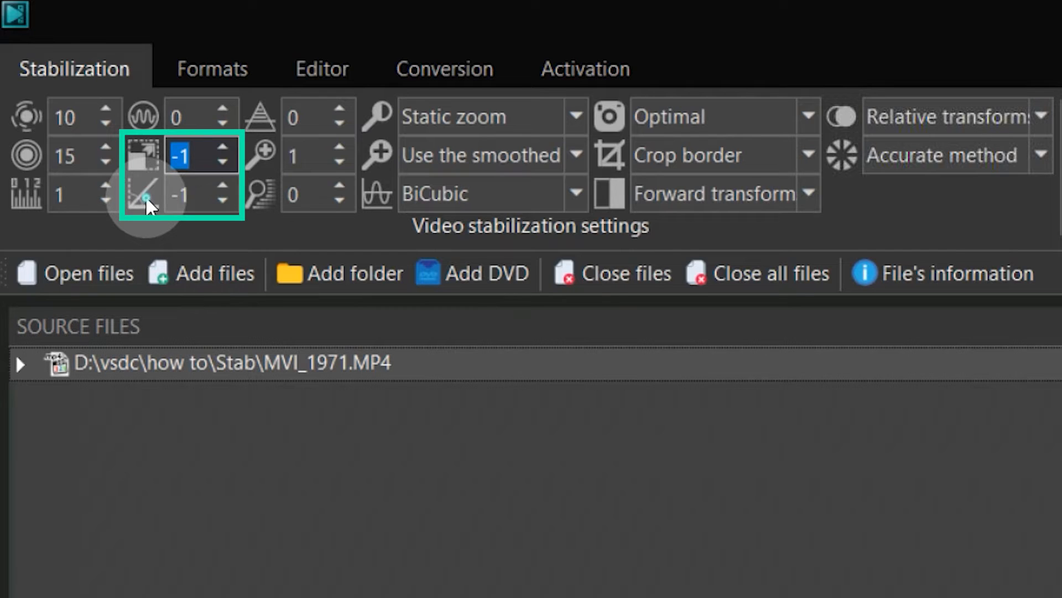
{"action": "left_click", "coordinate": [193, 194]}
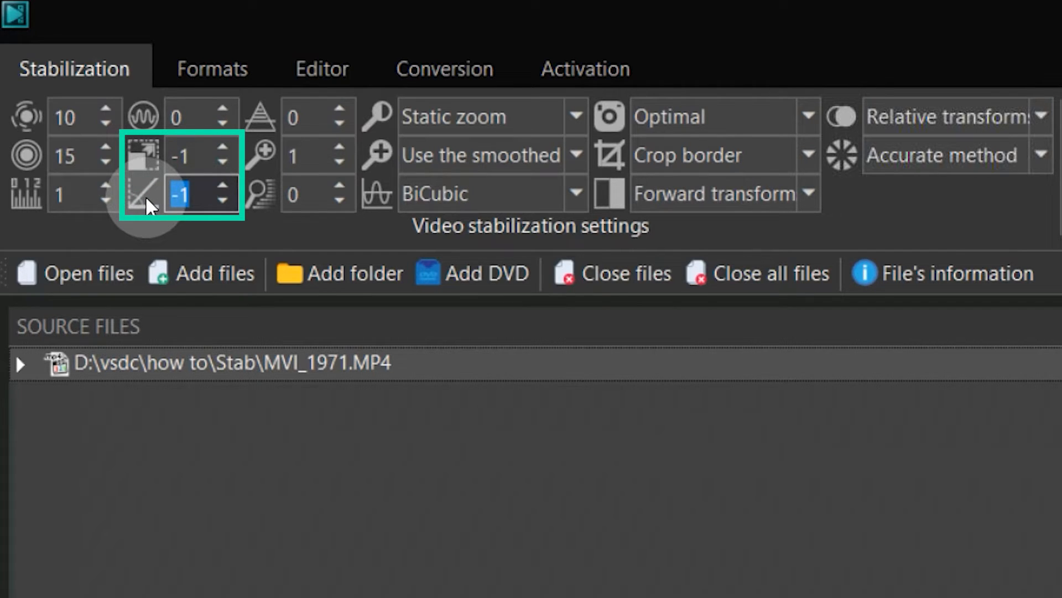
{"action": "left_click", "coordinate": [317, 116]}
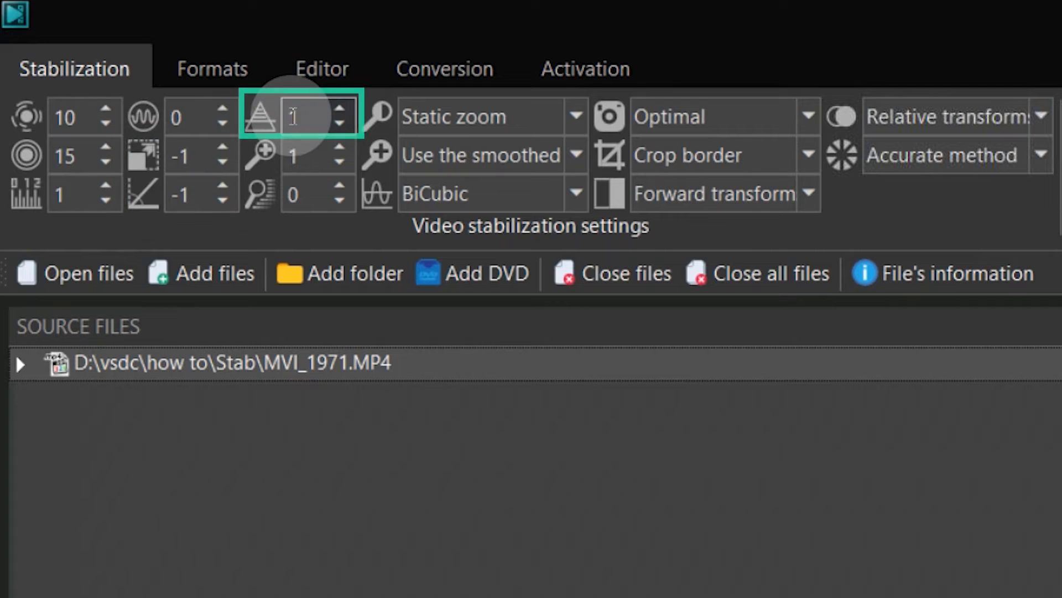
{"action": "type", "text": "0.25"}
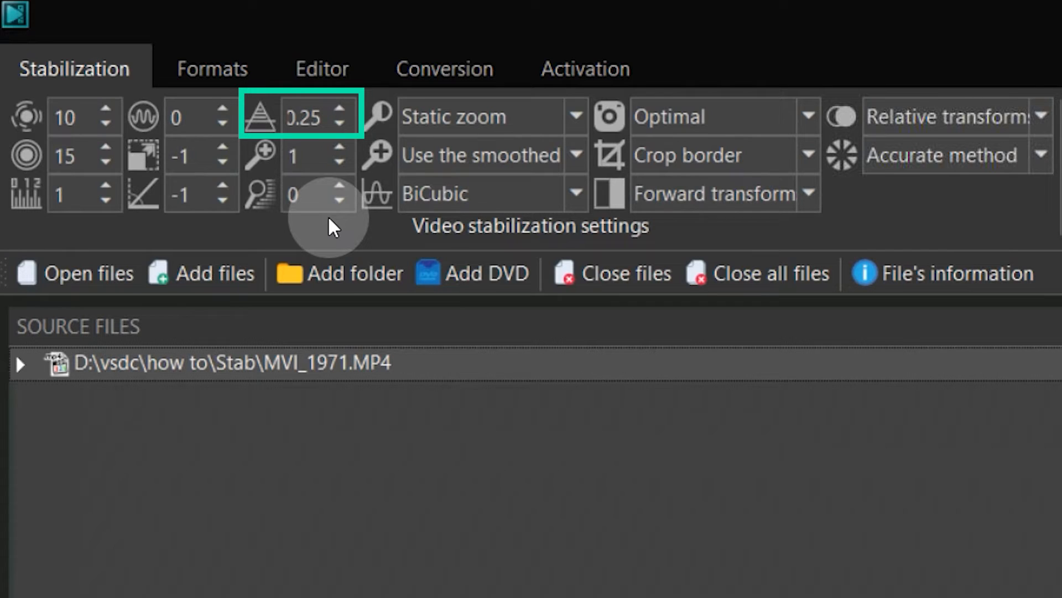
{"action": "left_click", "coordinate": [312, 155]}
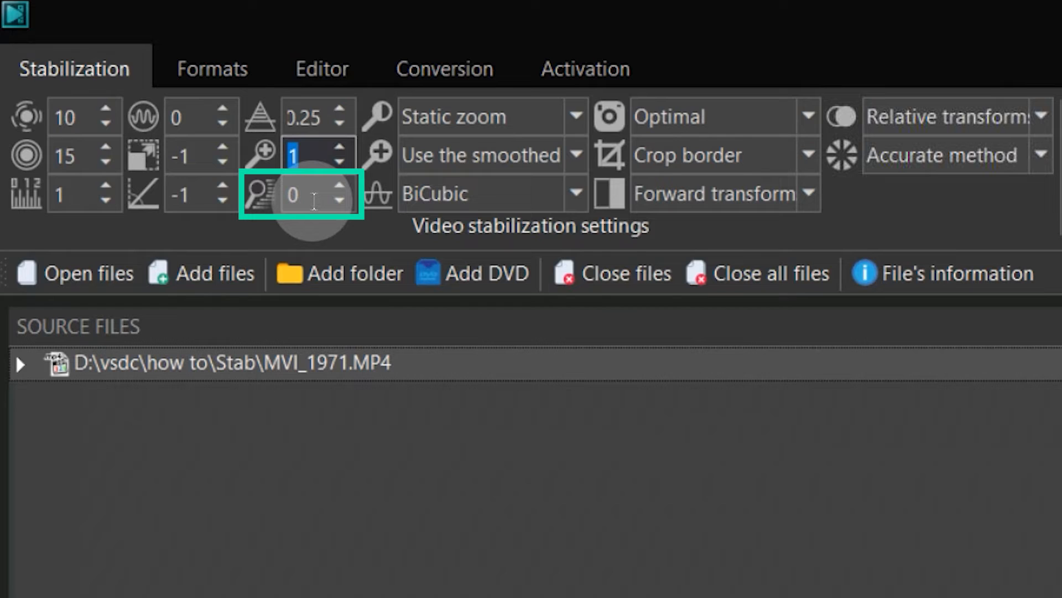
{"action": "left_click", "coordinate": [482, 116]}
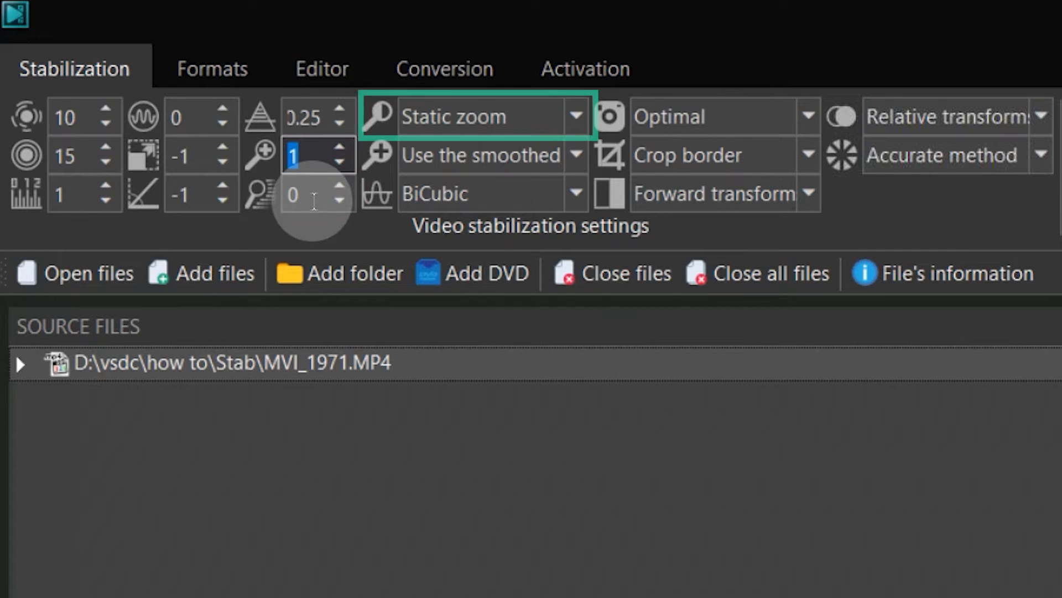
{"action": "left_click", "coordinate": [575, 115]}
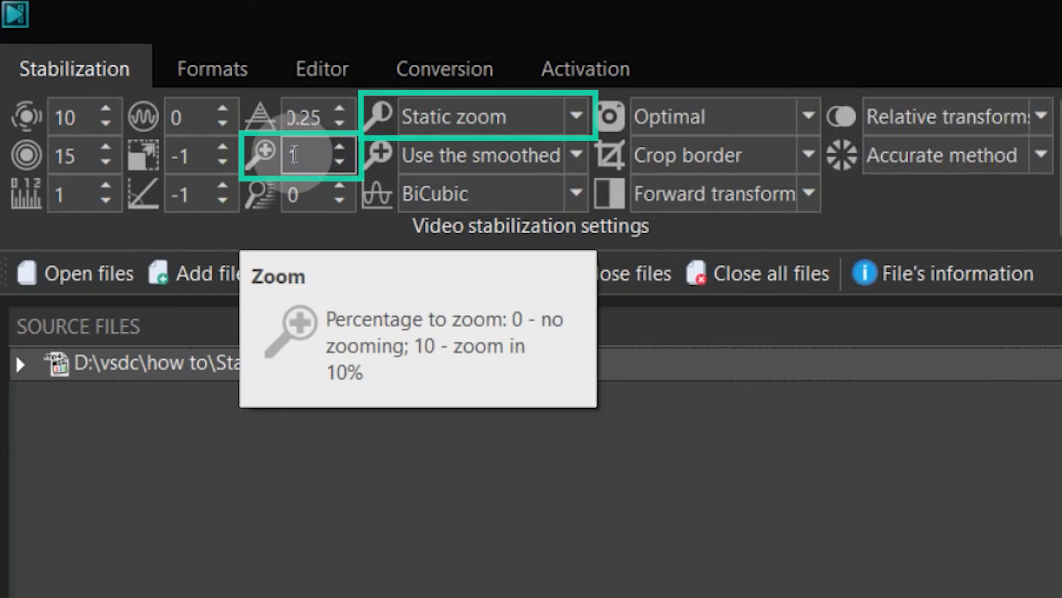
{"action": "mouse_move", "coordinate": [552, 163]}
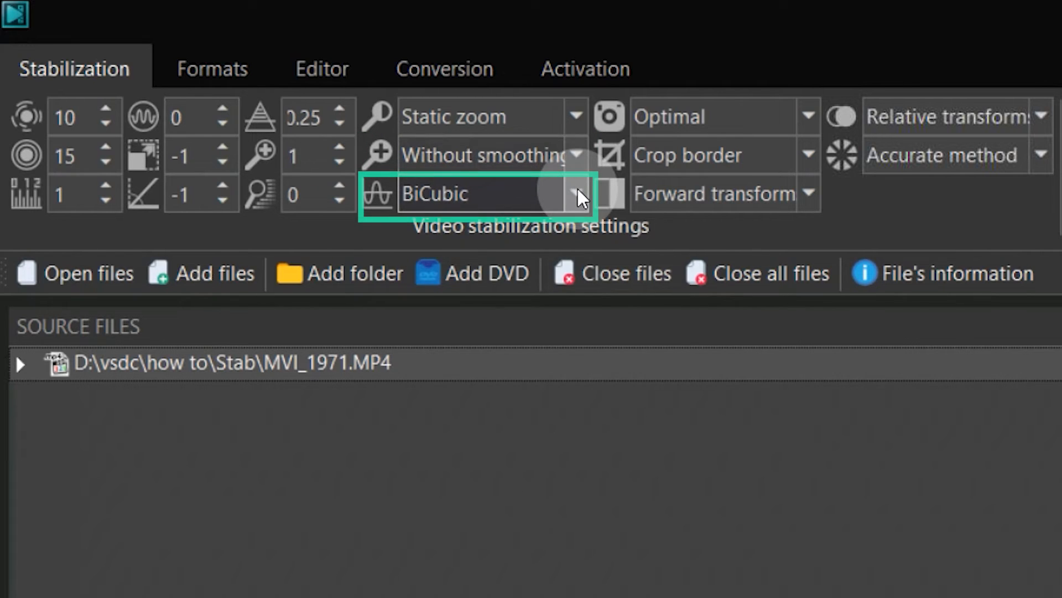
{"action": "left_click", "coordinate": [575, 193]}
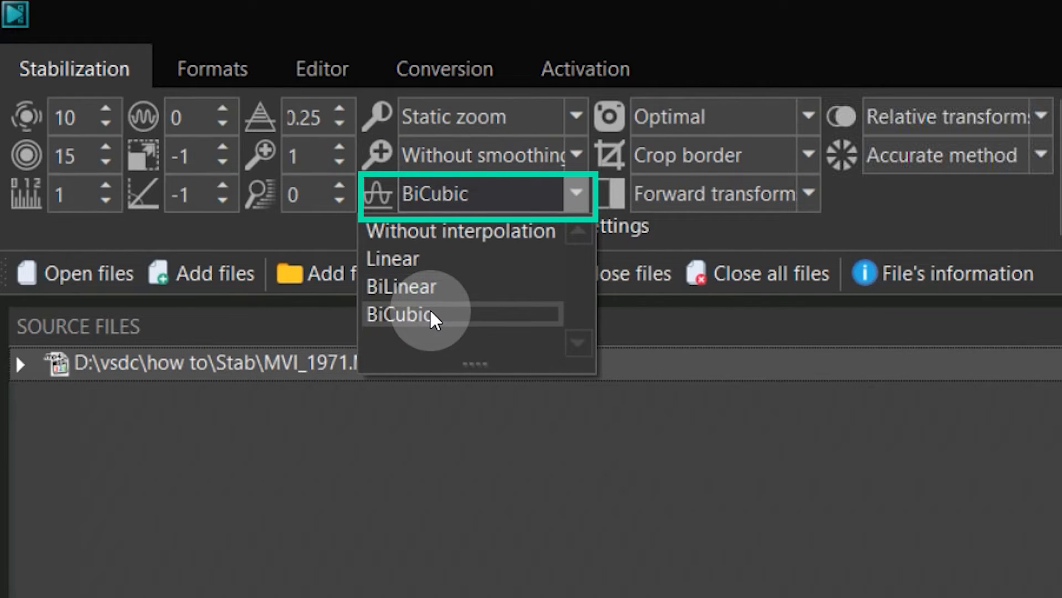
{"action": "left_click", "coordinate": [399, 313]}
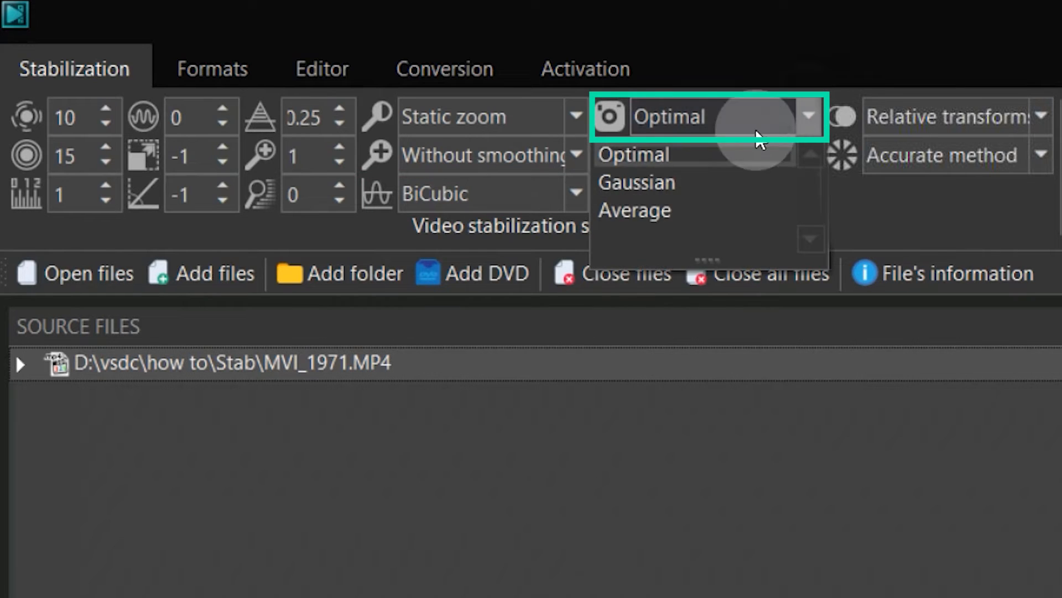
{"action": "mouse_move", "coordinate": [687, 204]}
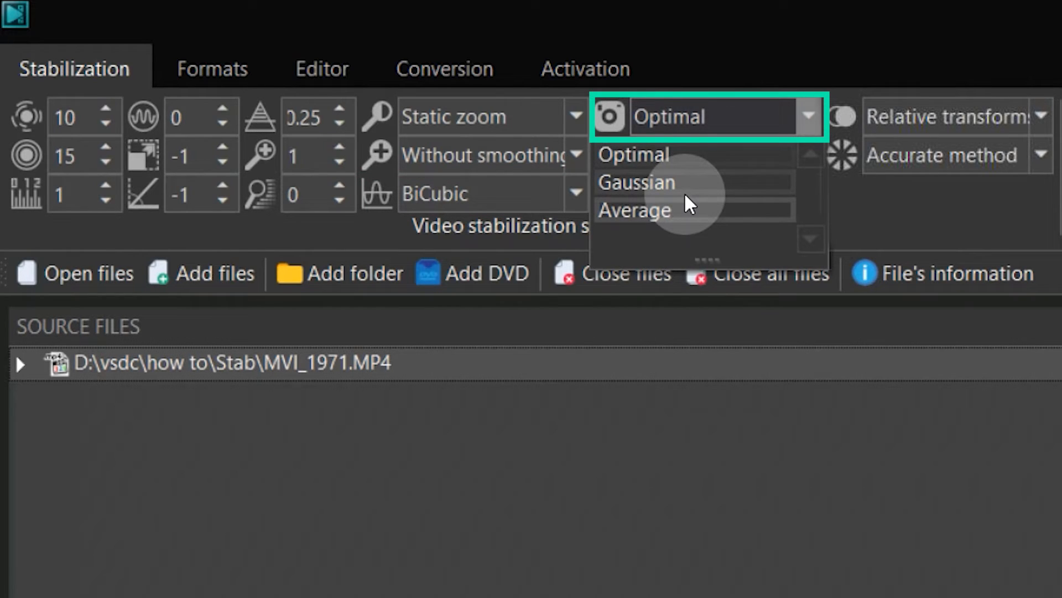
{"action": "left_click", "coordinate": [634, 181]}
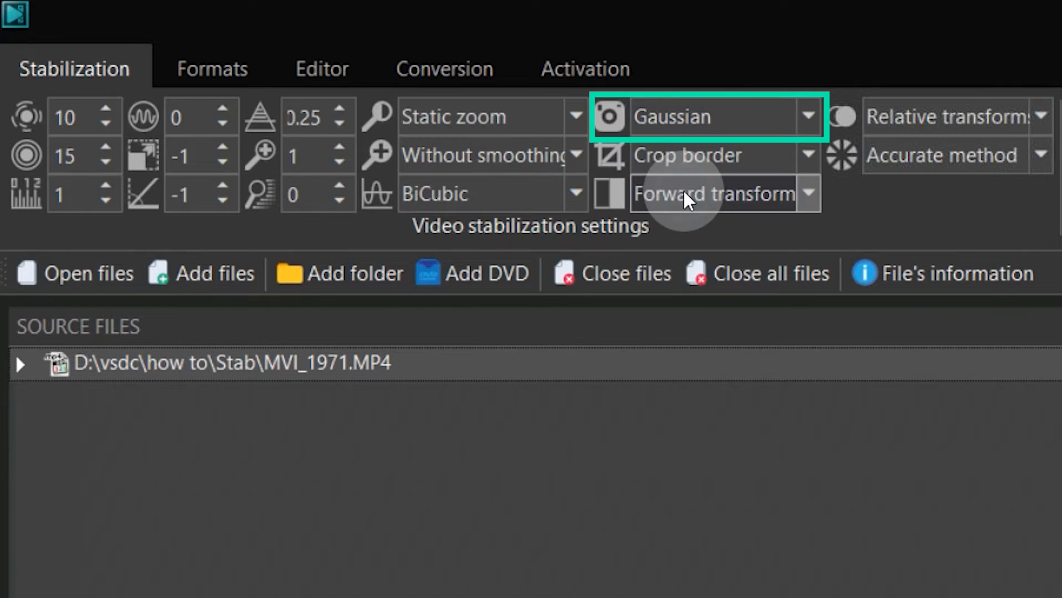
{"action": "mouse_move", "coordinate": [795, 358]}
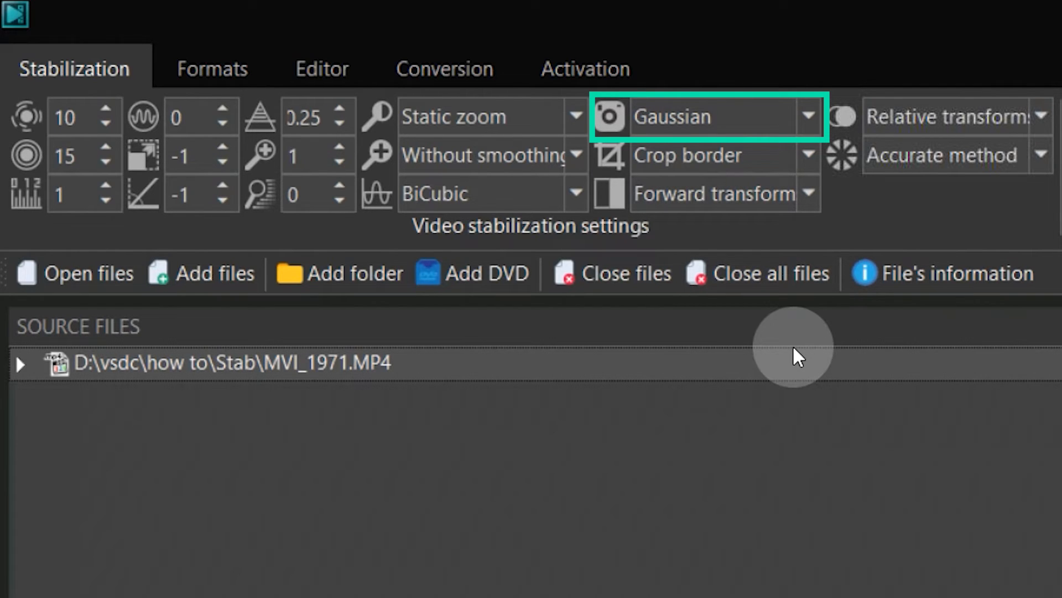
{"action": "mouse_move", "coordinate": [807, 469]}
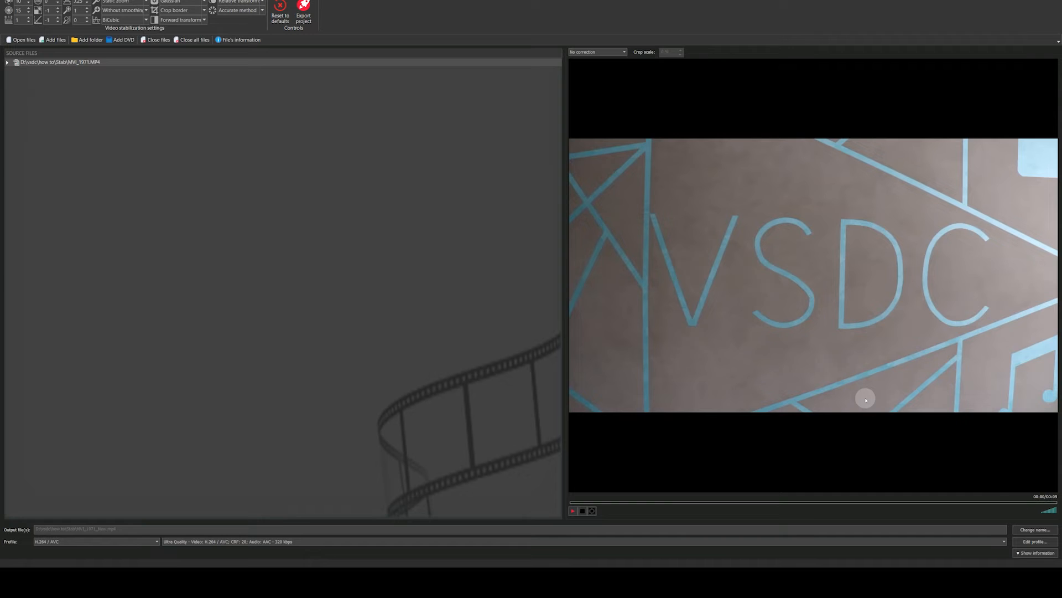
Apply the H.264 Ultra Quality output profile and export the stabilized MVI_1971 clip
{"action": "left_click", "coordinate": [1033, 541]}
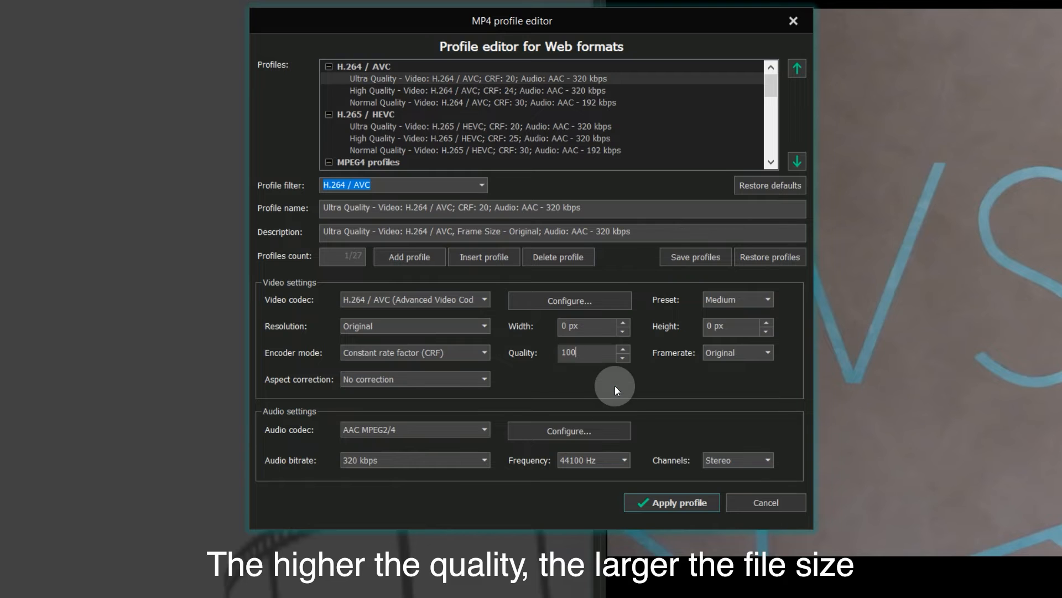
{"action": "left_click", "coordinate": [483, 325]}
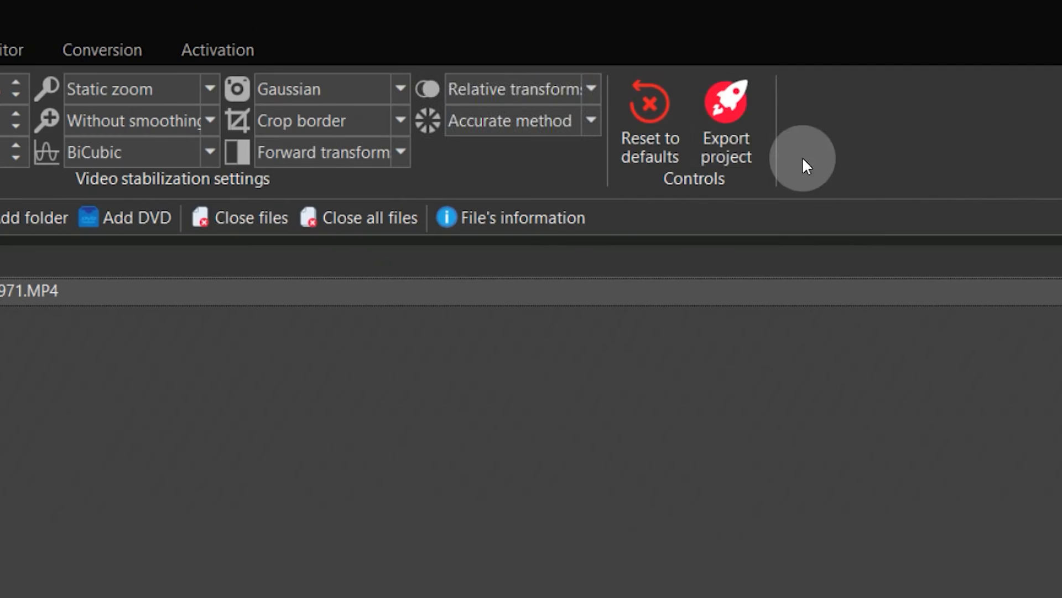
{"action": "left_click", "coordinate": [724, 109]}
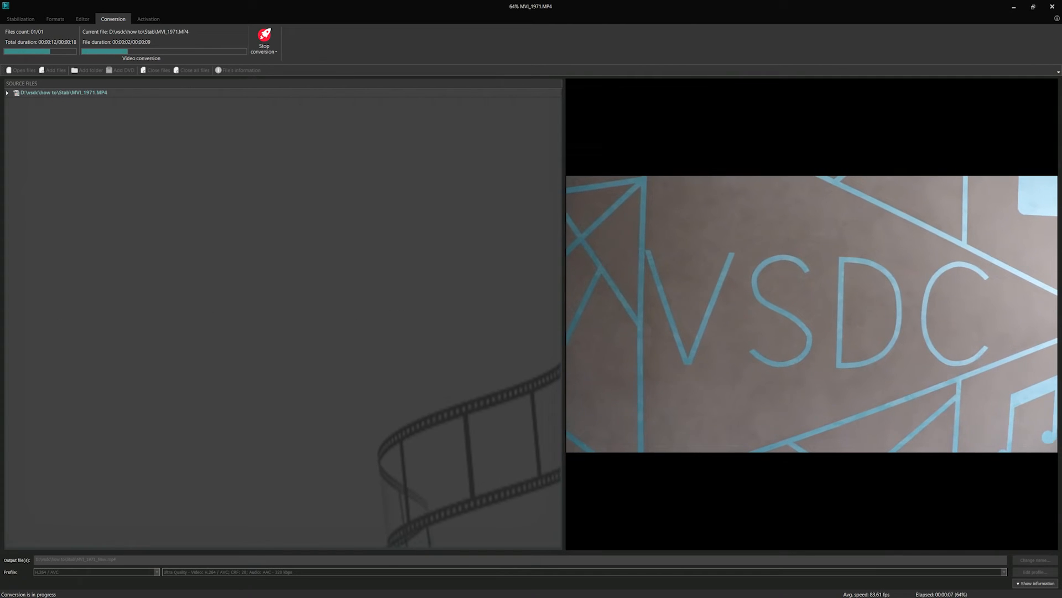
Load the second shaky clip into the stabilization tool
{"action": "left_click", "coordinate": [20, 18]}
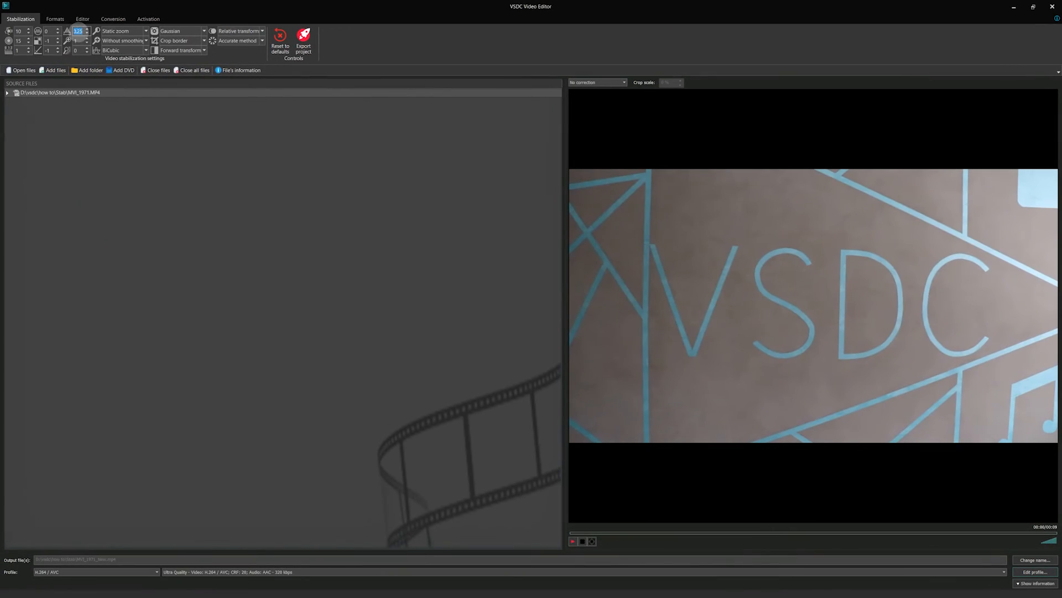
{"action": "left_click", "coordinate": [278, 40]}
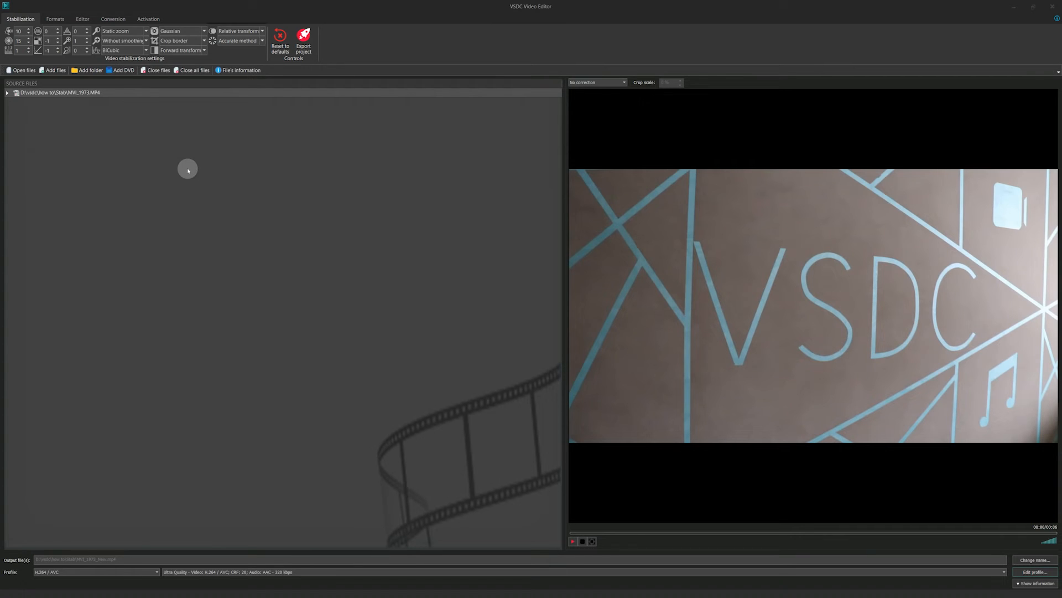
{"action": "mouse_move", "coordinate": [65, 280]}
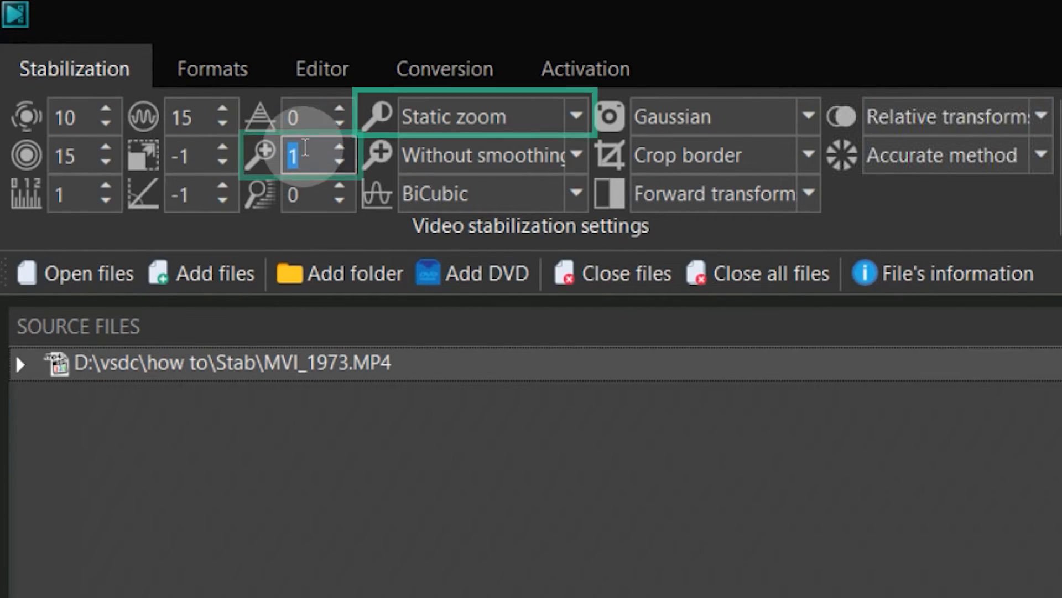
Set zoom mode to Adaptive zoom and smoothing type from Gaussian to Optimal
{"action": "left_click", "coordinate": [575, 116]}
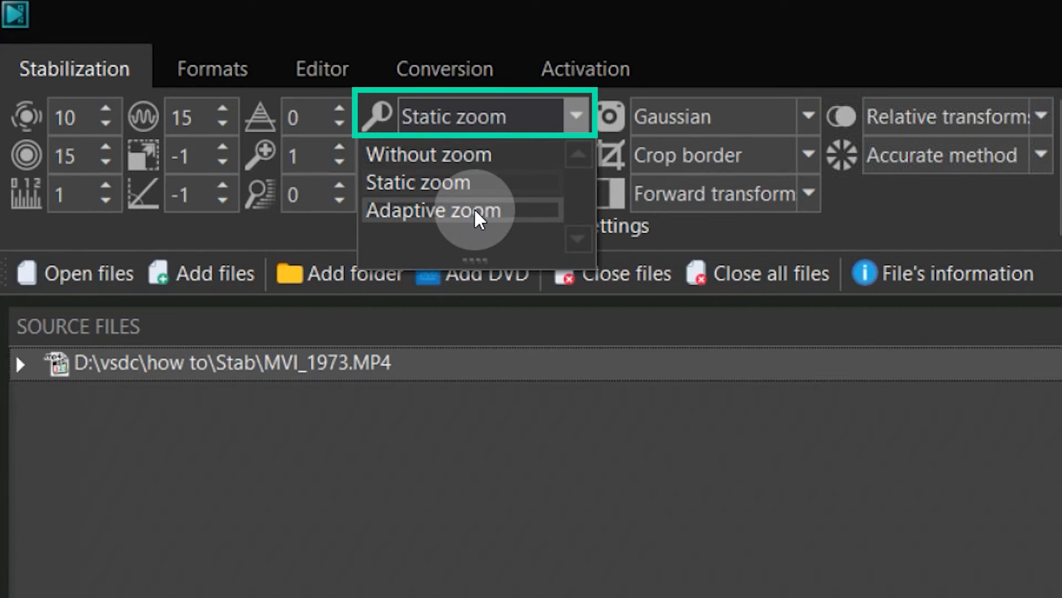
{"action": "left_click", "coordinate": [434, 210]}
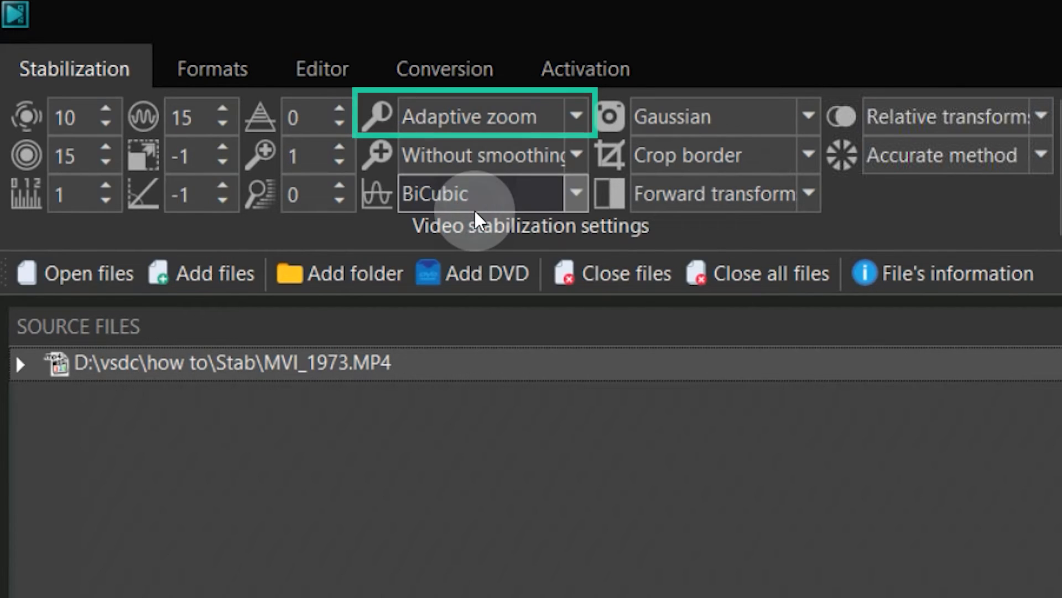
{"action": "left_click", "coordinate": [807, 116]}
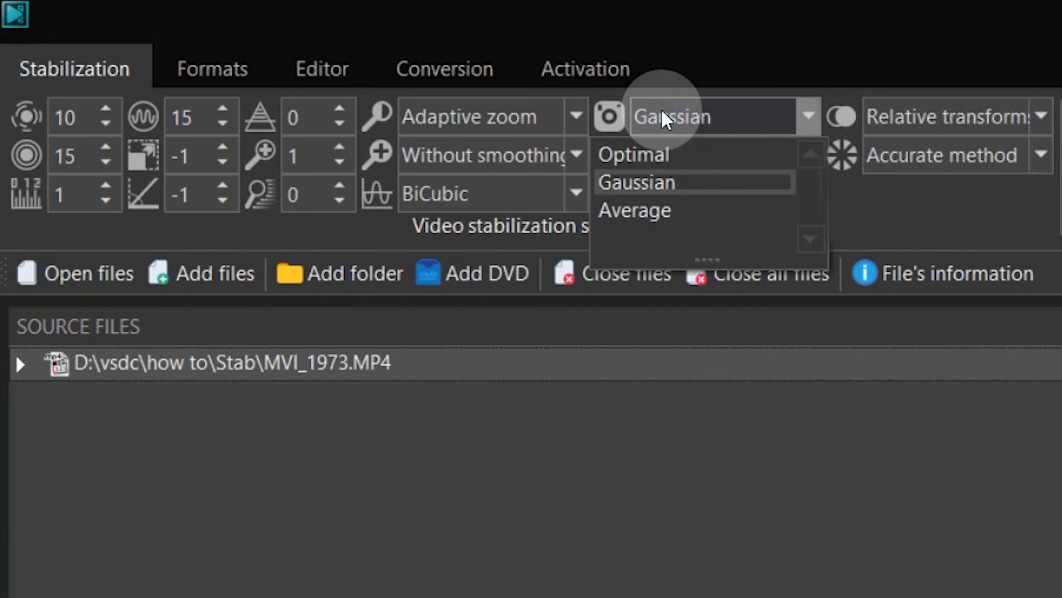
{"action": "mouse_move", "coordinate": [633, 155]}
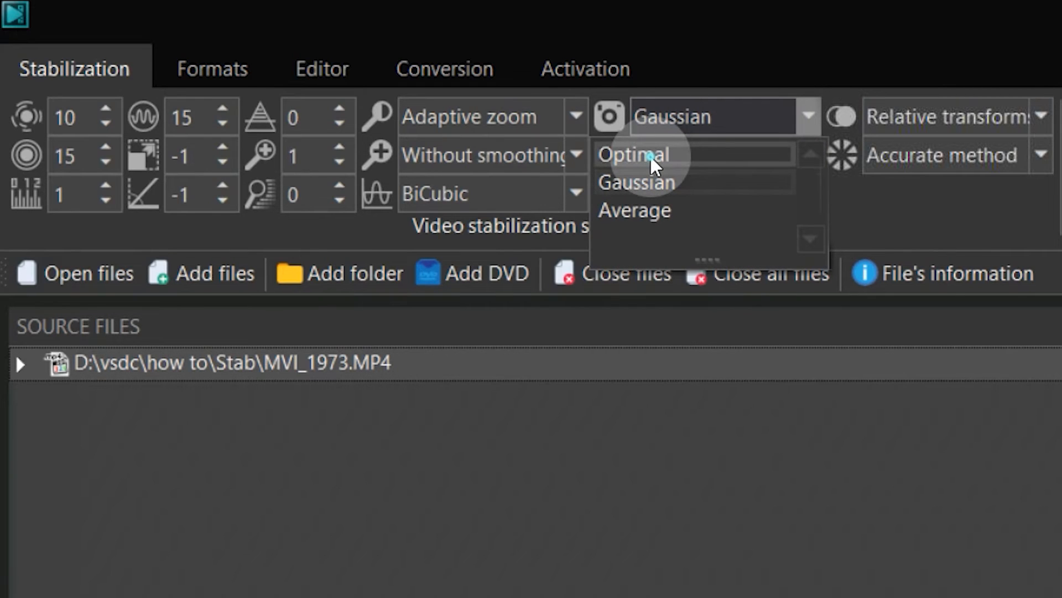
{"action": "left_click", "coordinate": [632, 154]}
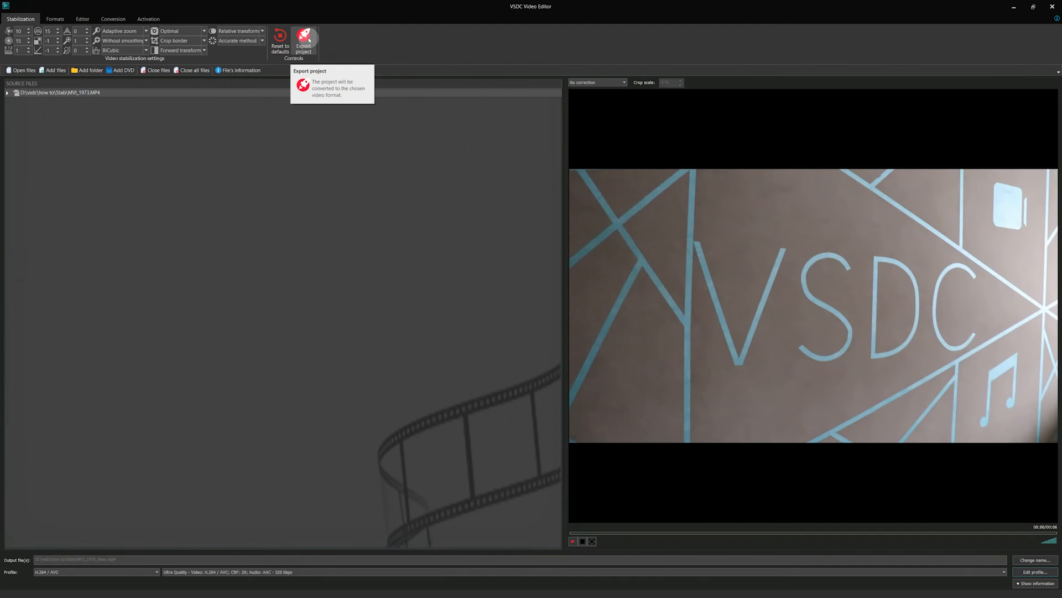
Export MVI_1973 with its adaptive zoom and Optimal smoothing settings
{"action": "left_click", "coordinate": [303, 41]}
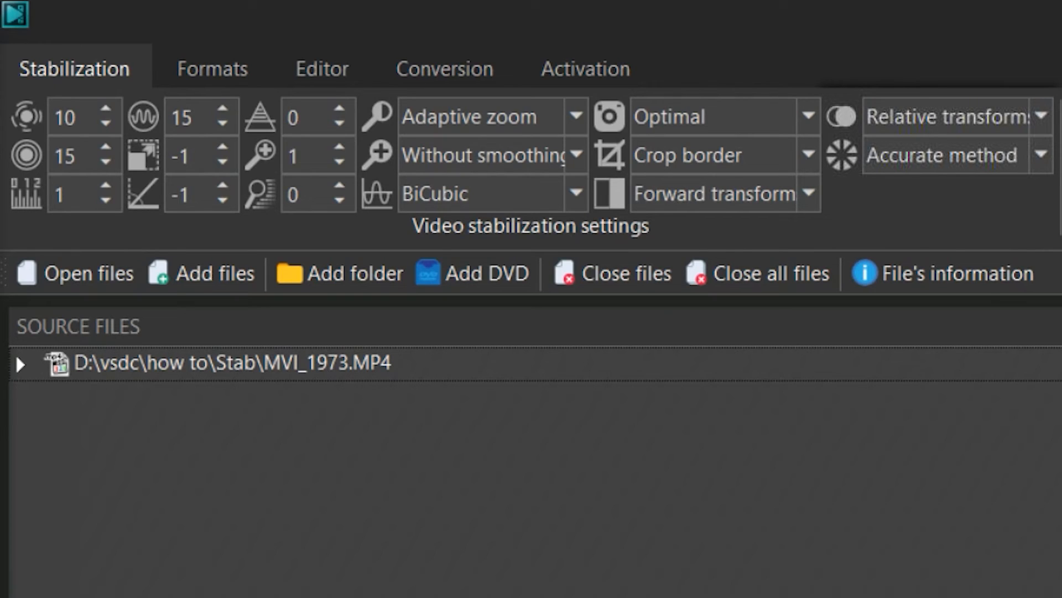
Set MVI_1973's stabilization to Invert transforms with Absolute transform reference
{"action": "left_click", "coordinate": [315, 115]}
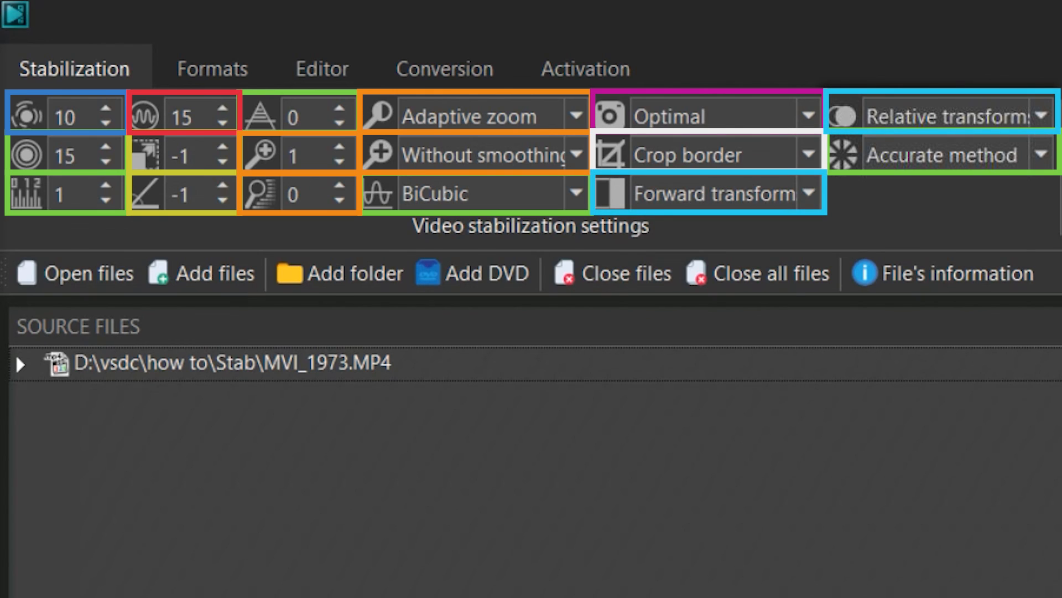
{"action": "left_click", "coordinate": [808, 193]}
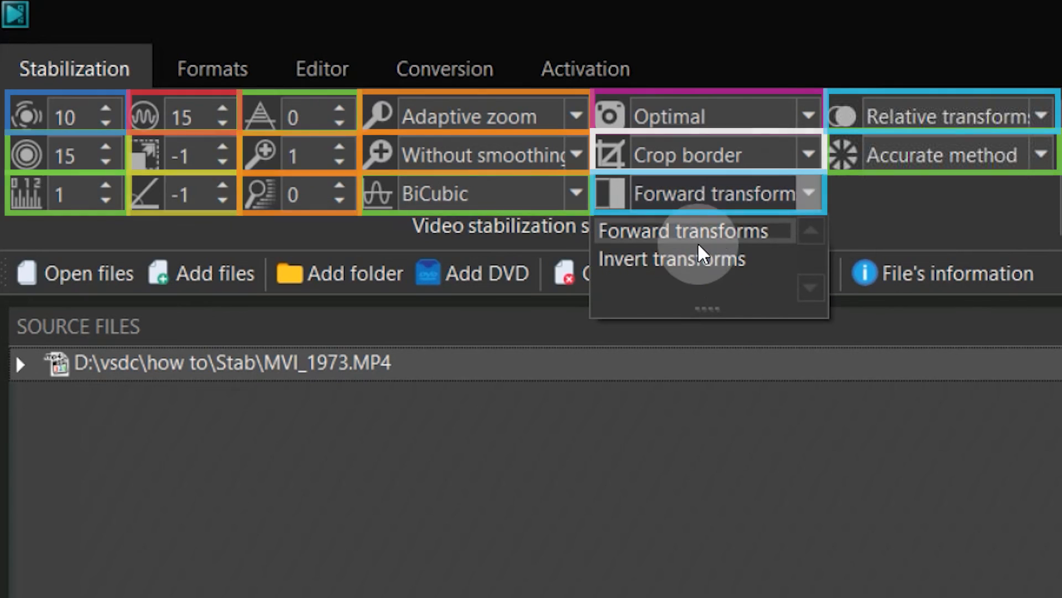
{"action": "left_click", "coordinate": [670, 259]}
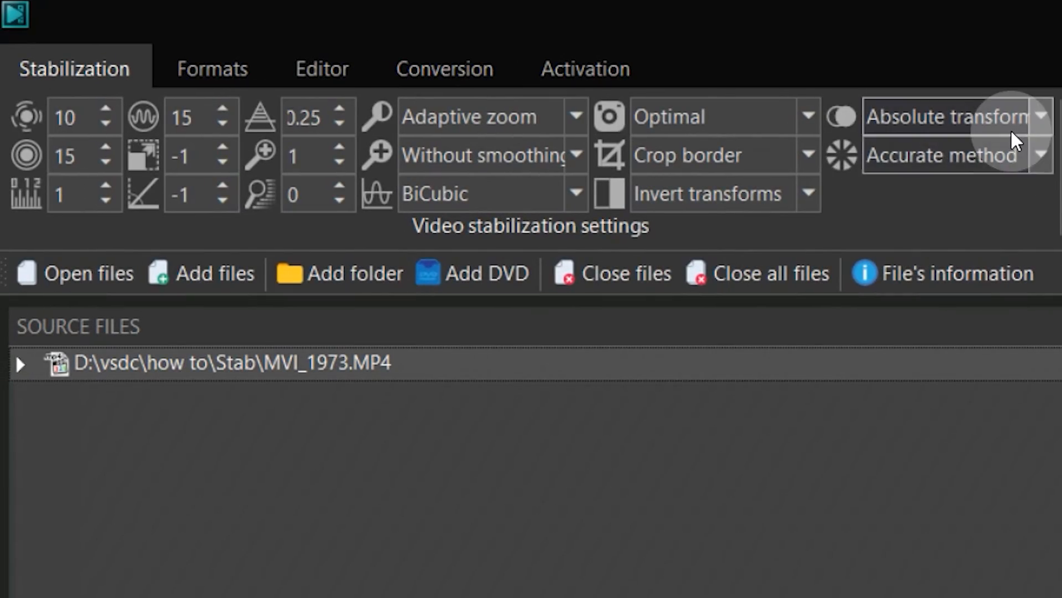
{"action": "left_click", "coordinate": [1041, 116]}
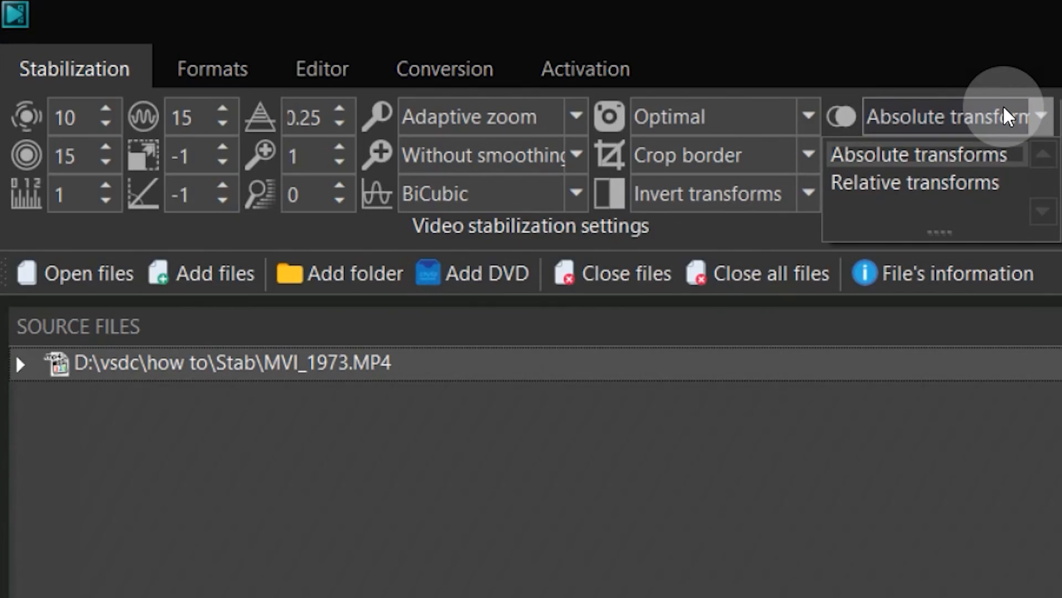